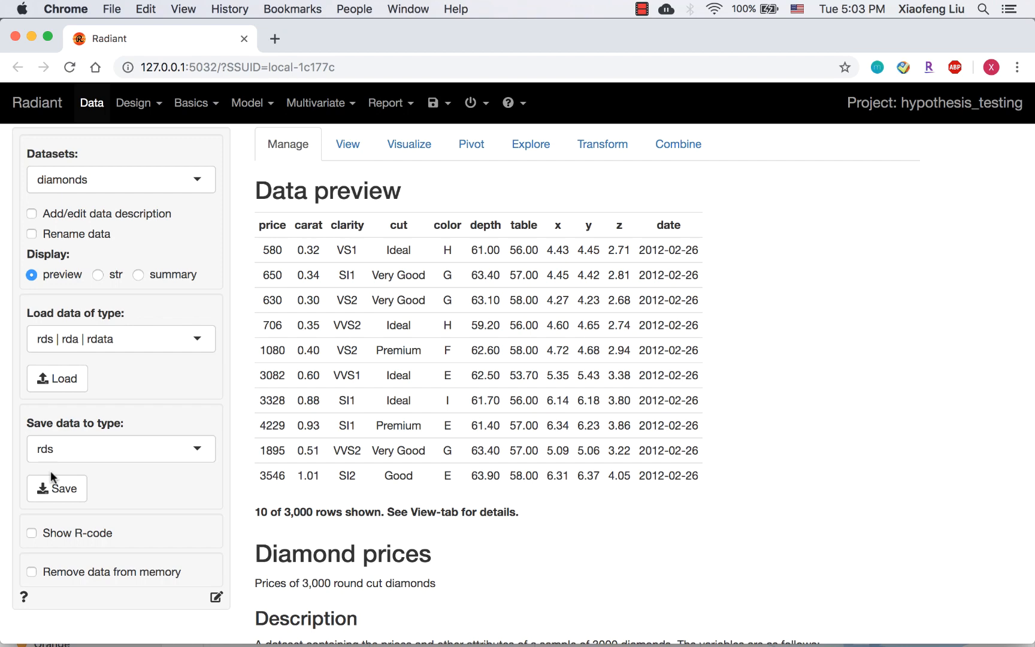
# Load the consider dataset in place of diamonds and highlight its two variable descriptions.
pyautogui.click(57, 379)
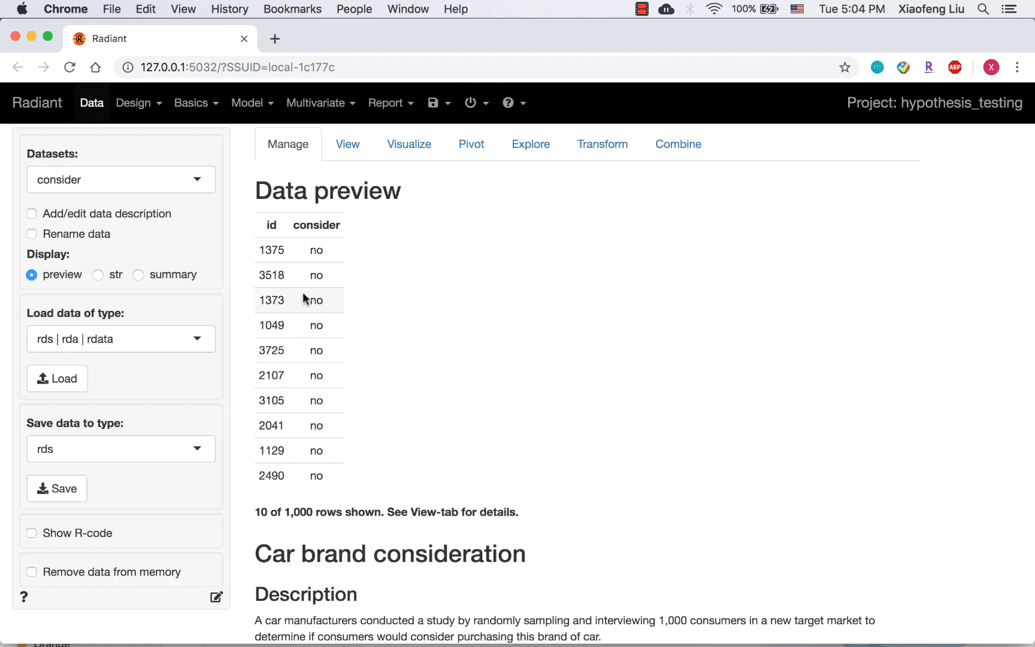
pyautogui.scroll(-3)
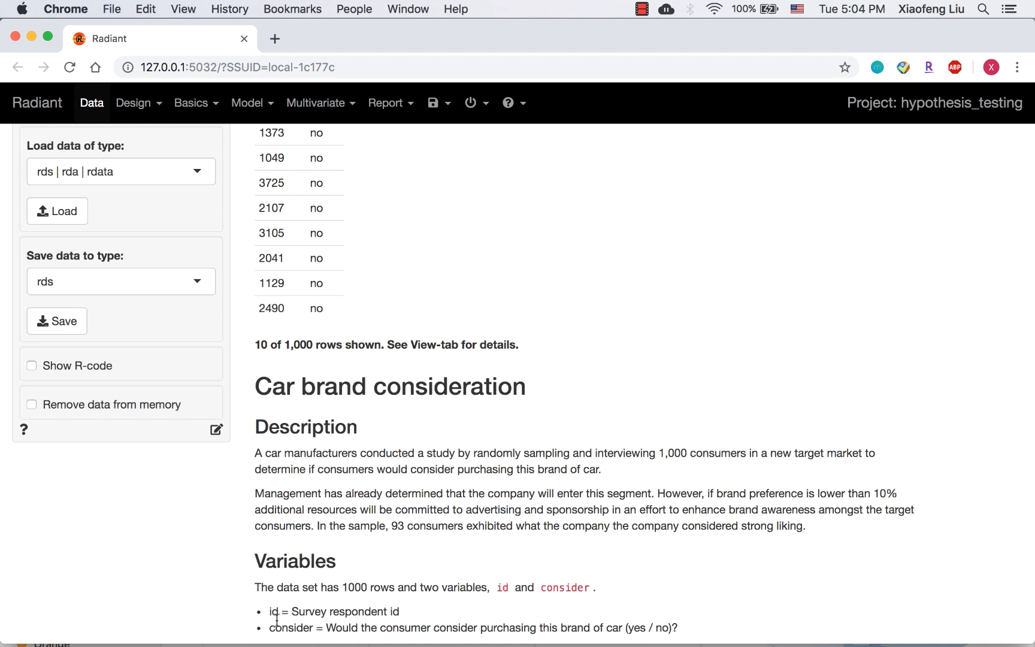
pyautogui.moveTo(257, 587); pyautogui.dragTo(678, 628)
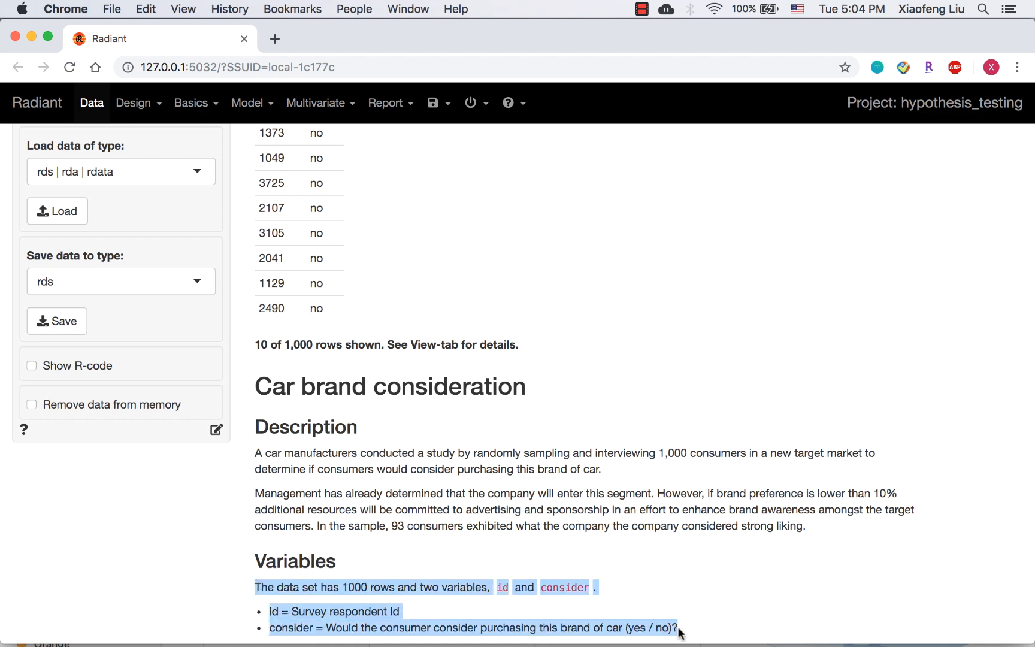
pyautogui.moveTo(712, 612)
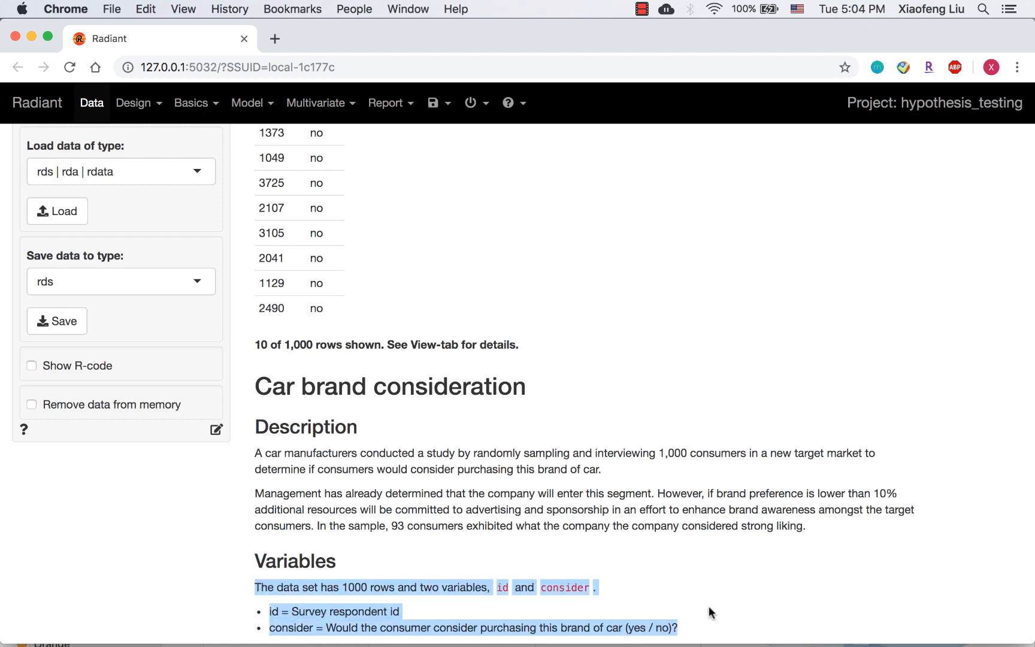
pyautogui.moveTo(720, 613)
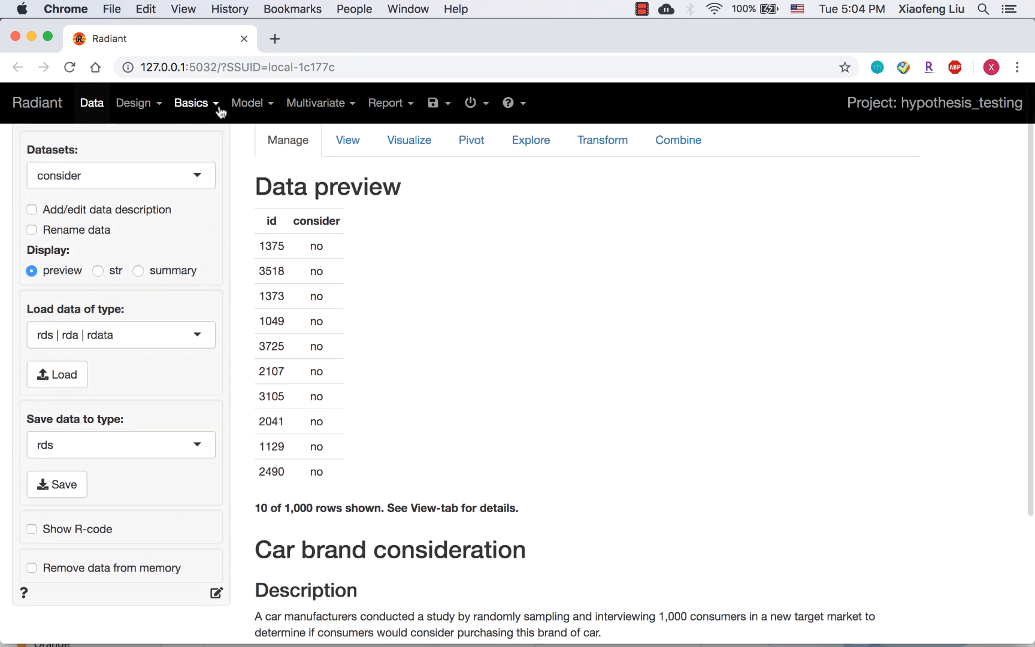
# Start a single proportion test on consider with level yes, two-sided against 0.5.
pyautogui.click(192, 103)
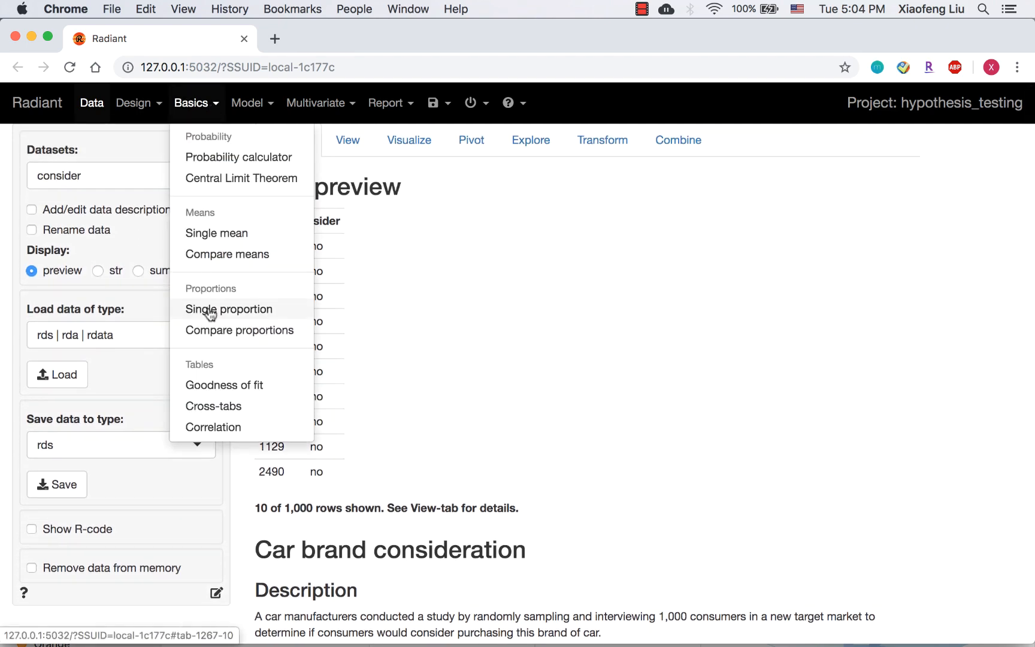
pyautogui.click(229, 309)
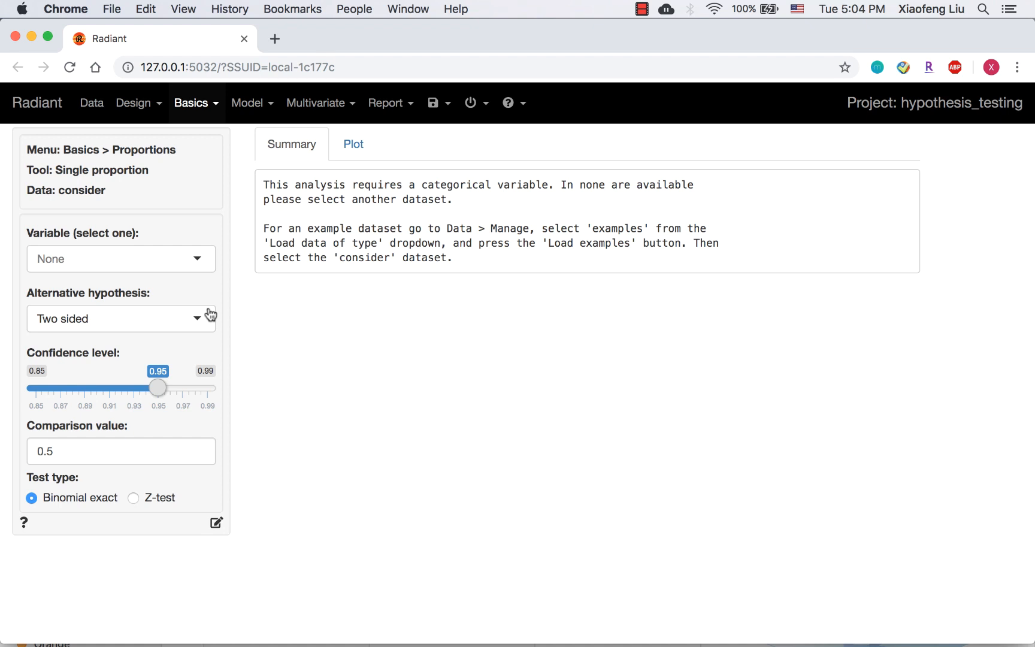
pyautogui.moveTo(196, 267)
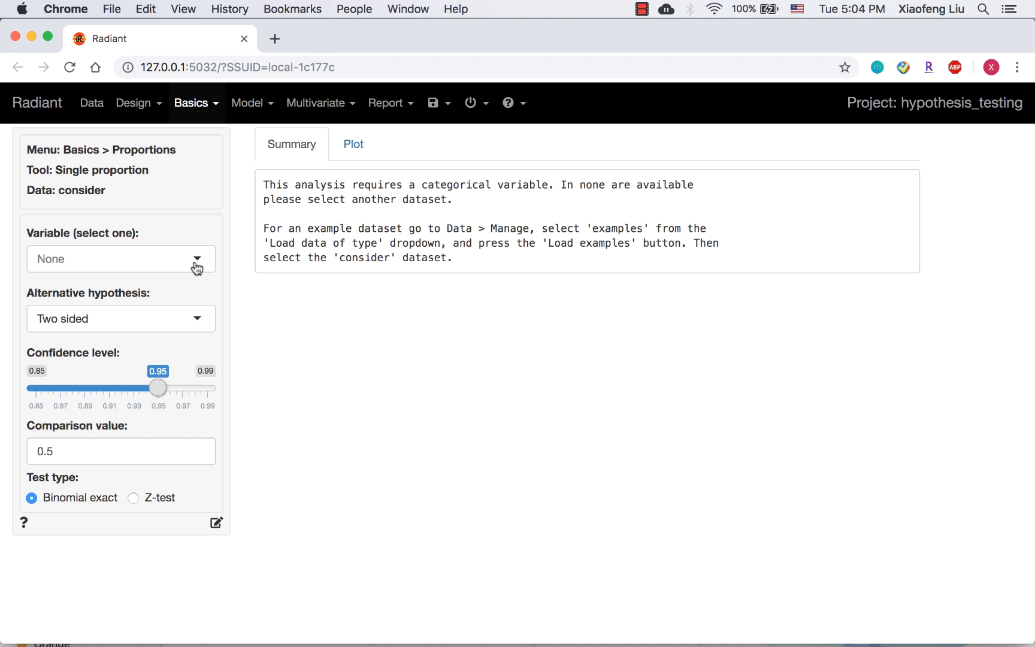
pyautogui.click(121, 258)
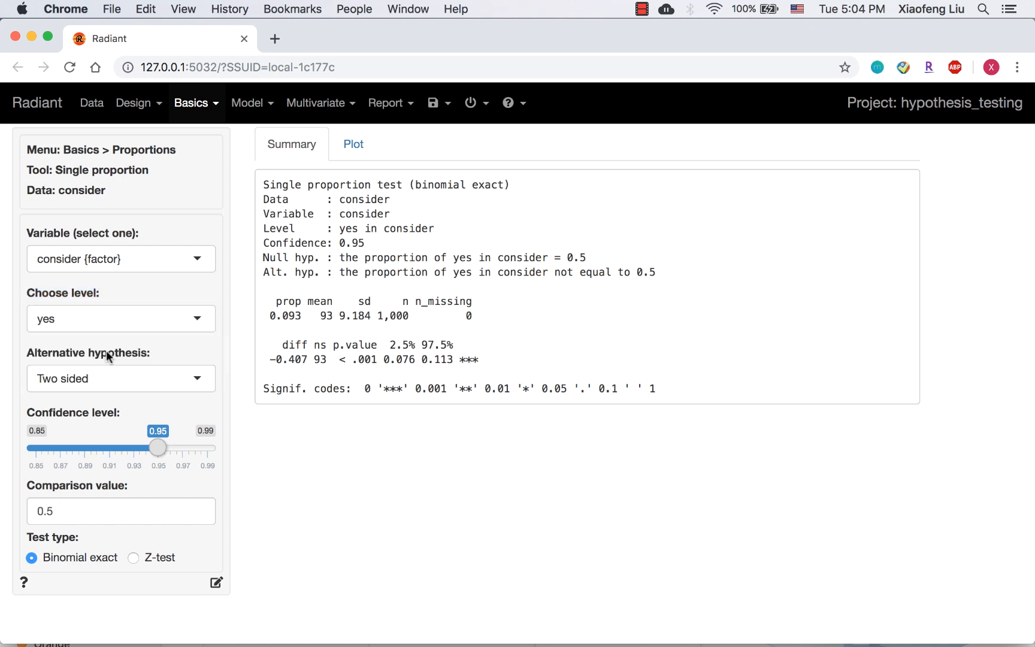
pyautogui.moveTo(118, 388)
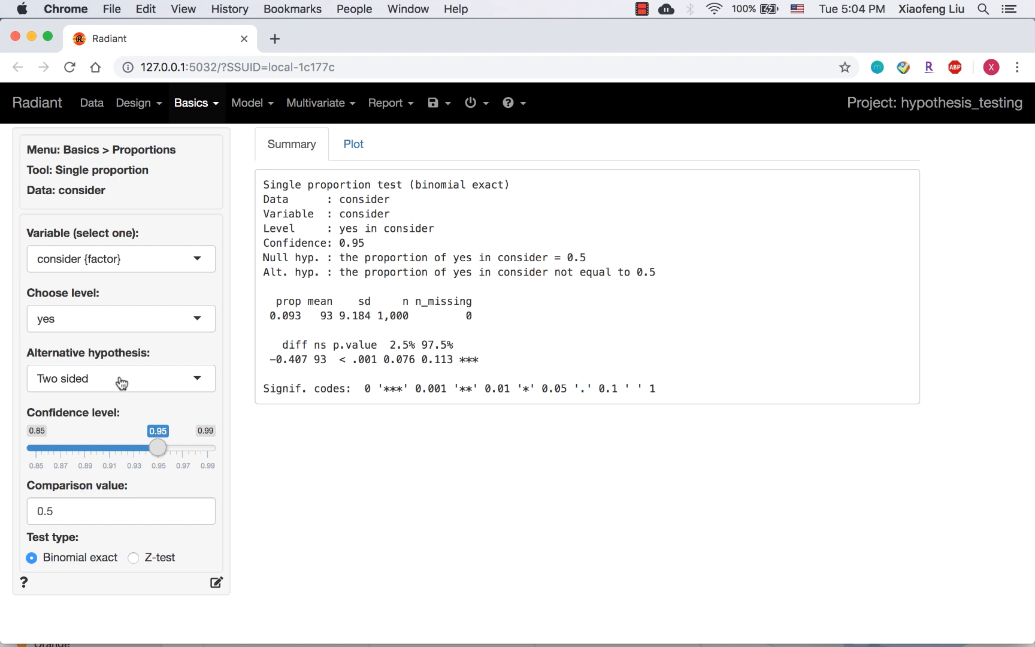
# Make the alternative hypothesis 'Less than' with comparison value 0.1.
pyautogui.click(121, 379)
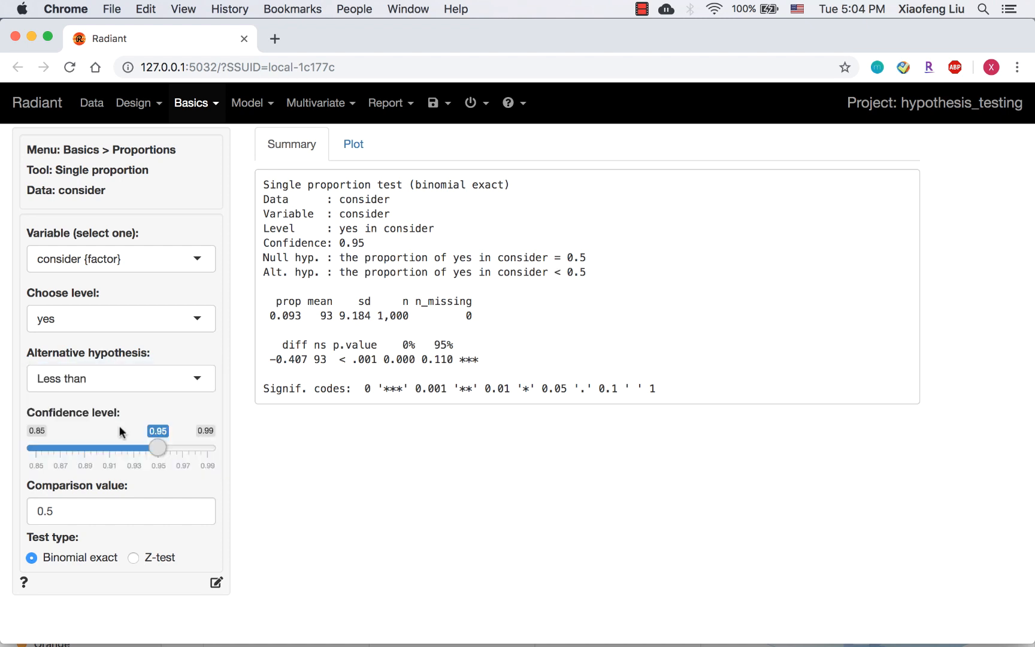
pyautogui.click(91, 511)
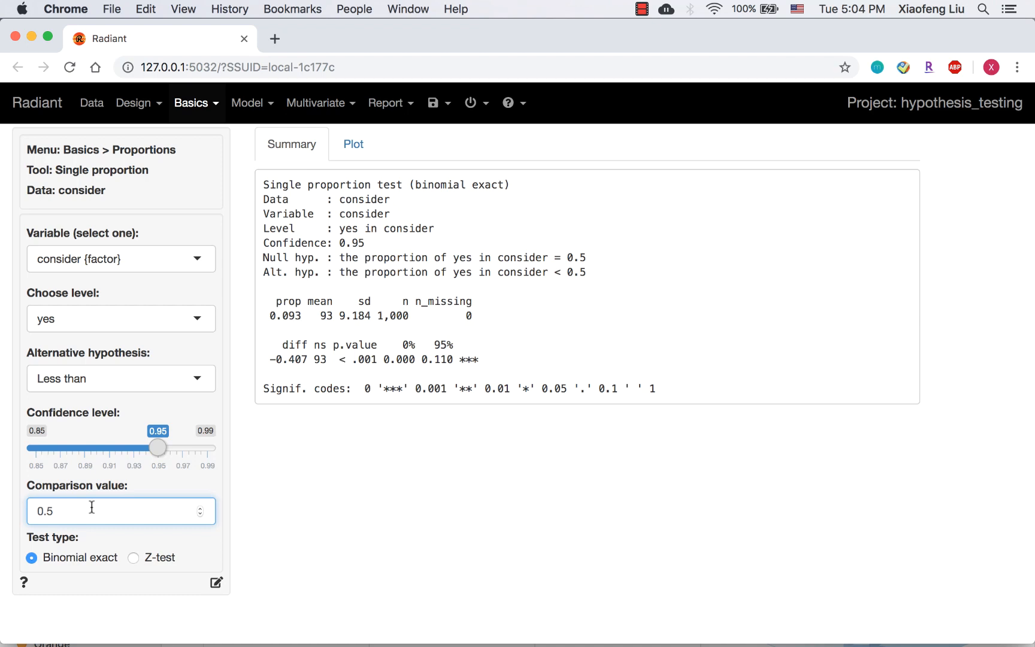
pyautogui.write('0.1')
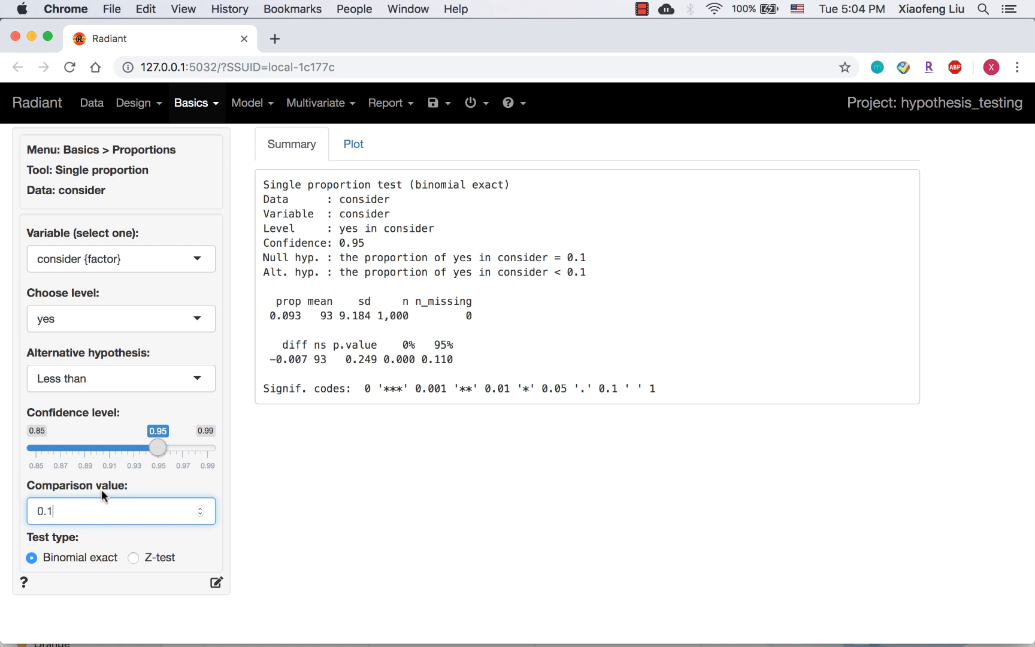
pyautogui.moveTo(405, 302)
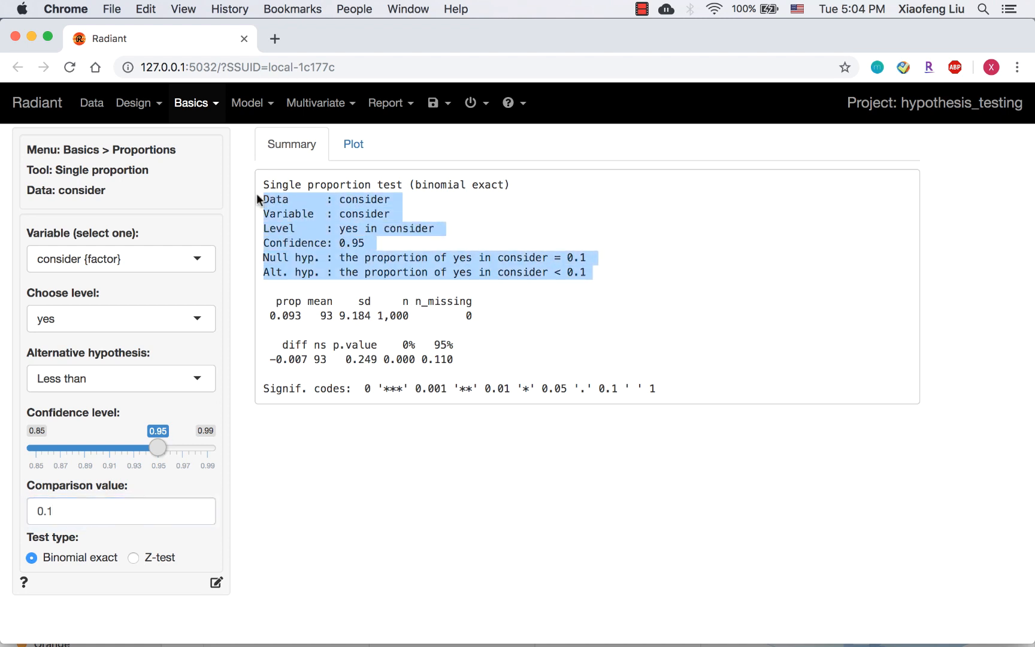
pyautogui.moveTo(479, 329)
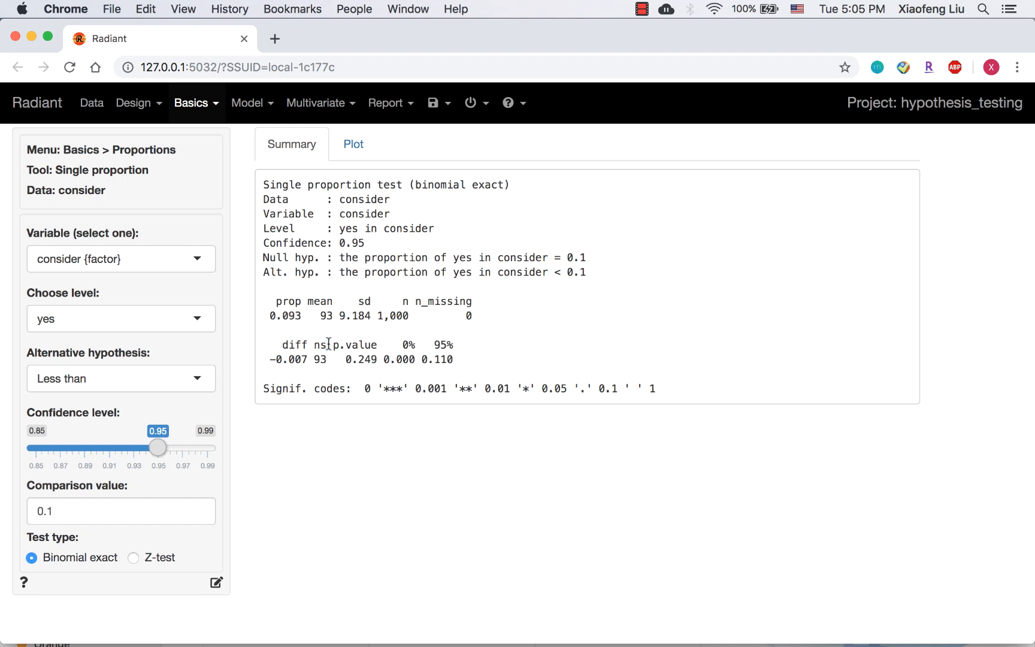
pyautogui.moveTo(336, 346)
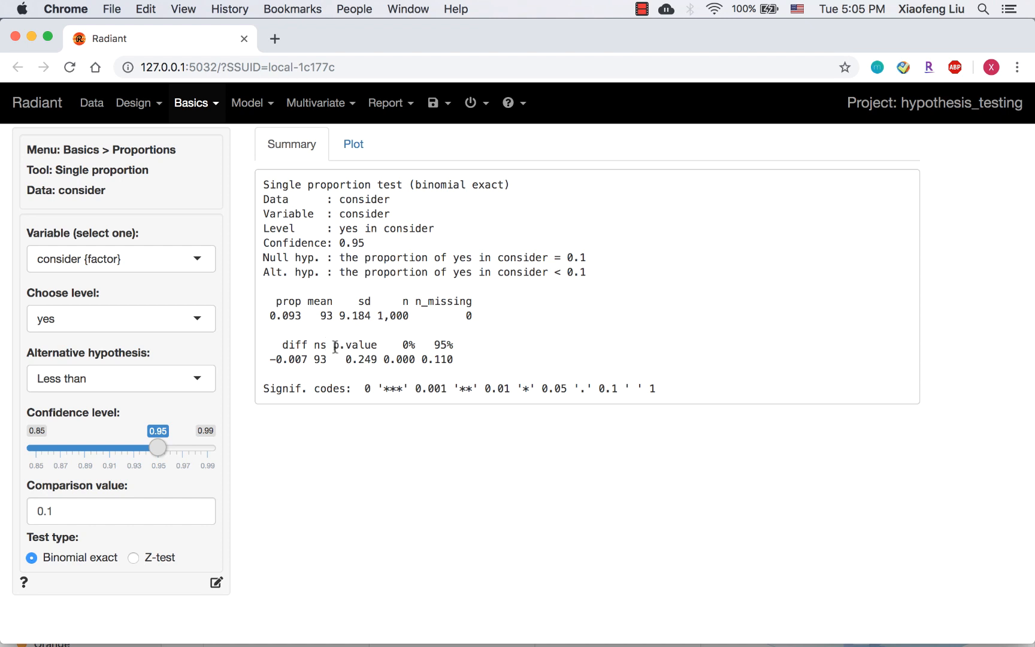
pyautogui.doubleClick(356, 345)
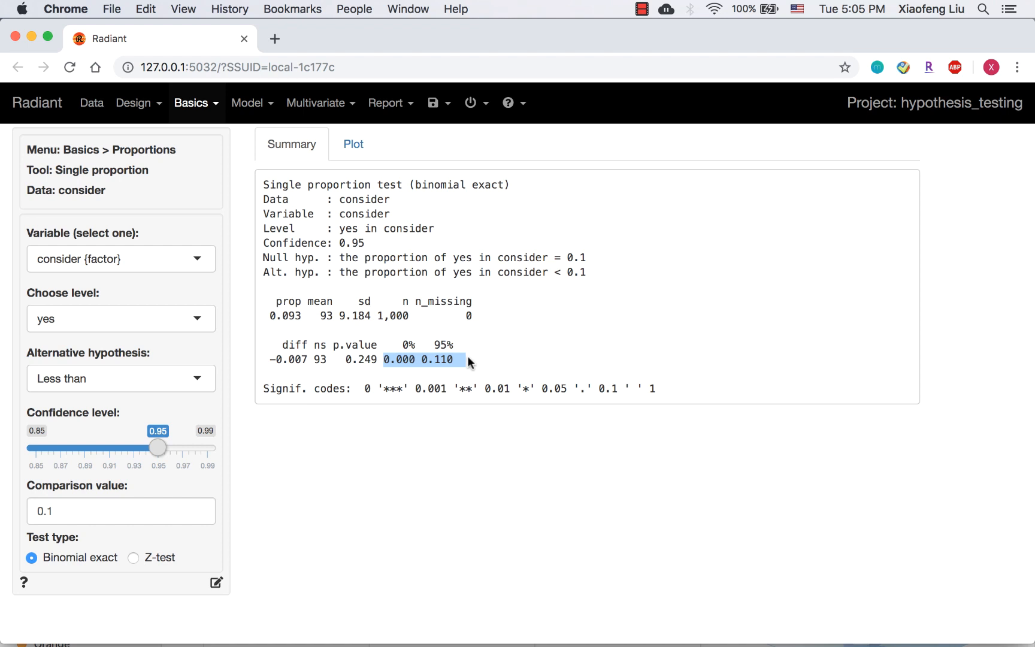
pyautogui.click(470, 362)
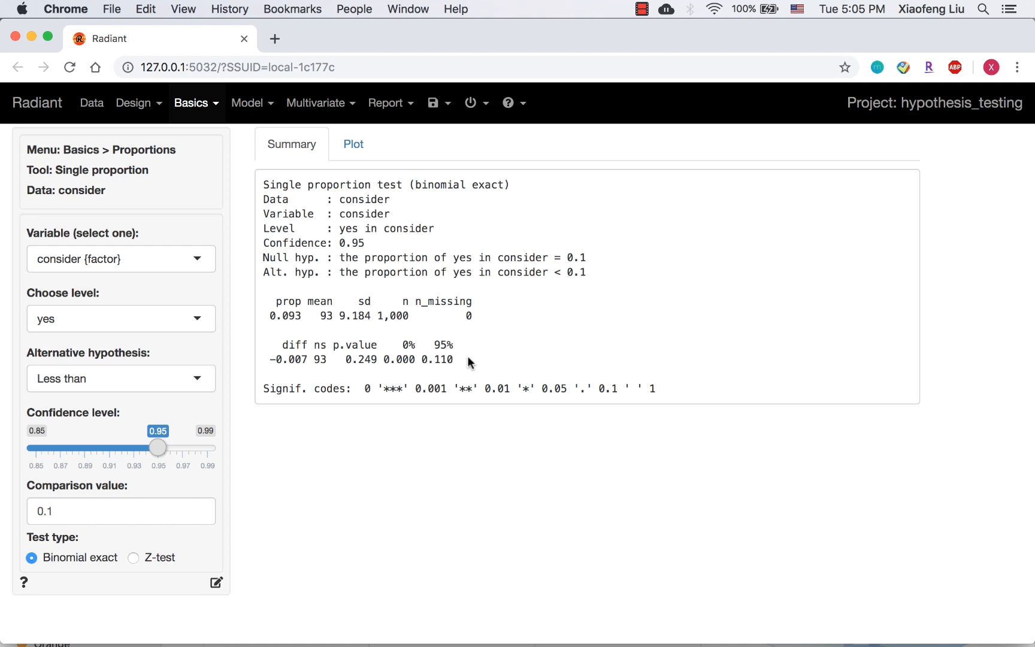
pyautogui.moveTo(221, 343)
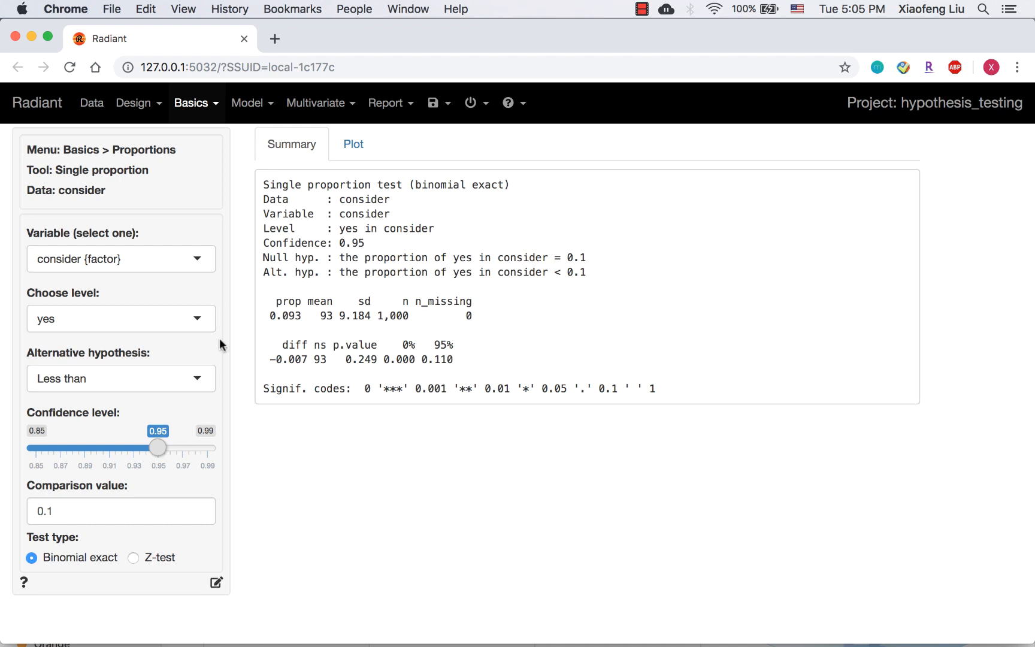
pyautogui.click(192, 103)
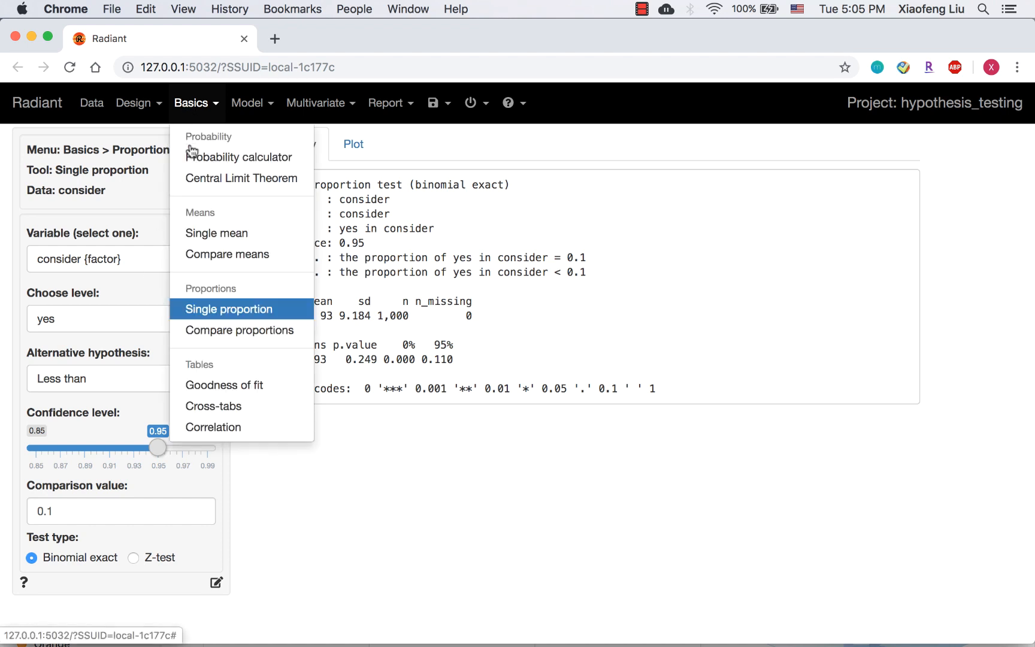
pyautogui.moveTo(199, 263)
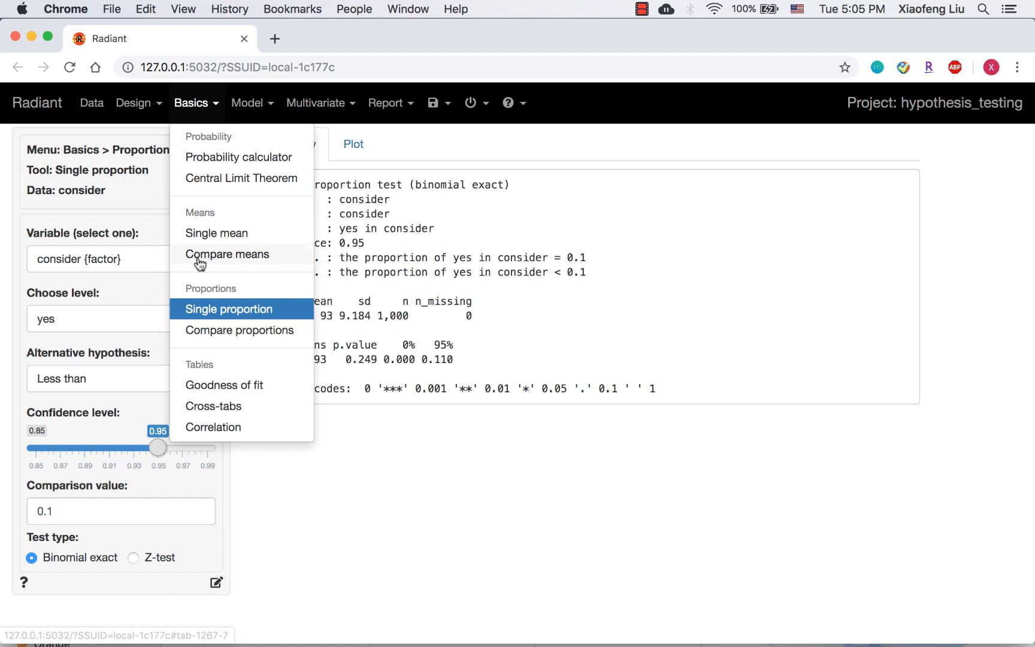
# In the probability calculator, choose a binomial distribution with n 1000, p 0.1 and probability input.
pyautogui.click(239, 157)
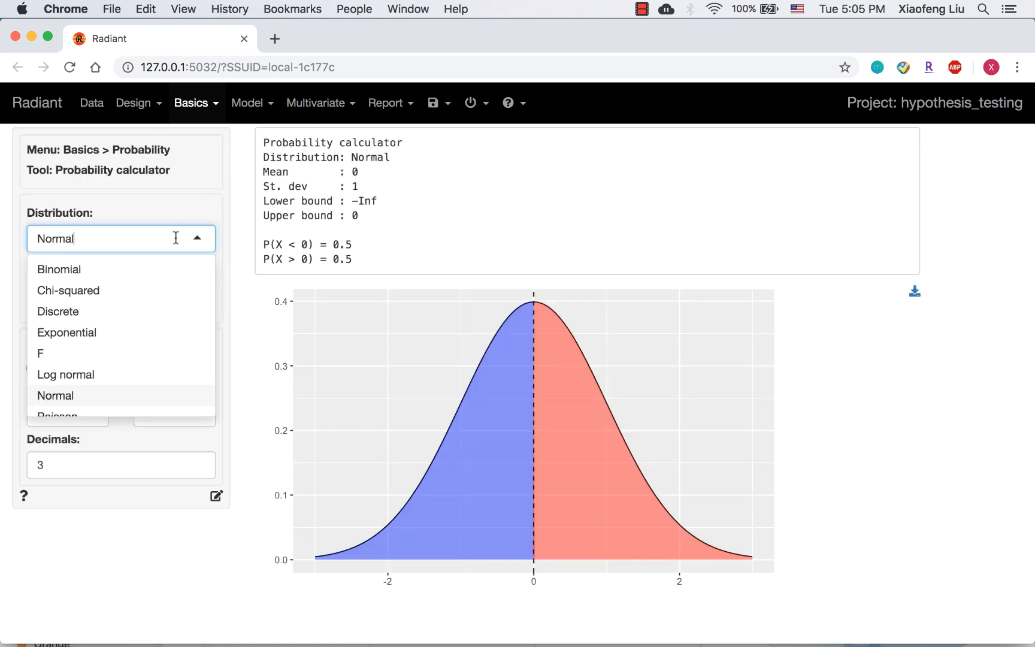
pyautogui.click(59, 269)
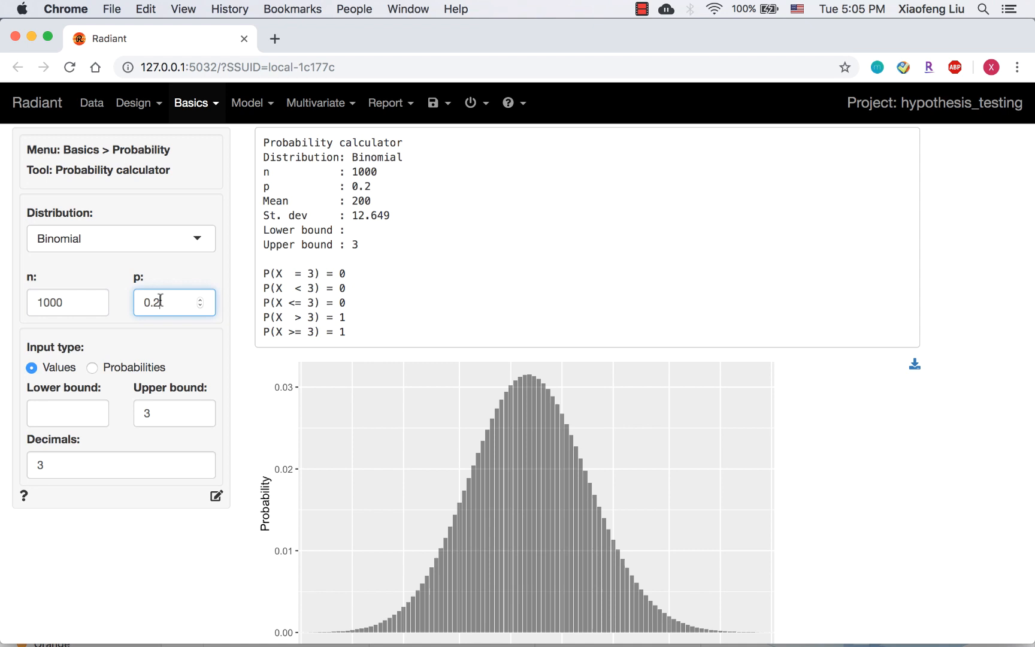
pyautogui.write('0.1')
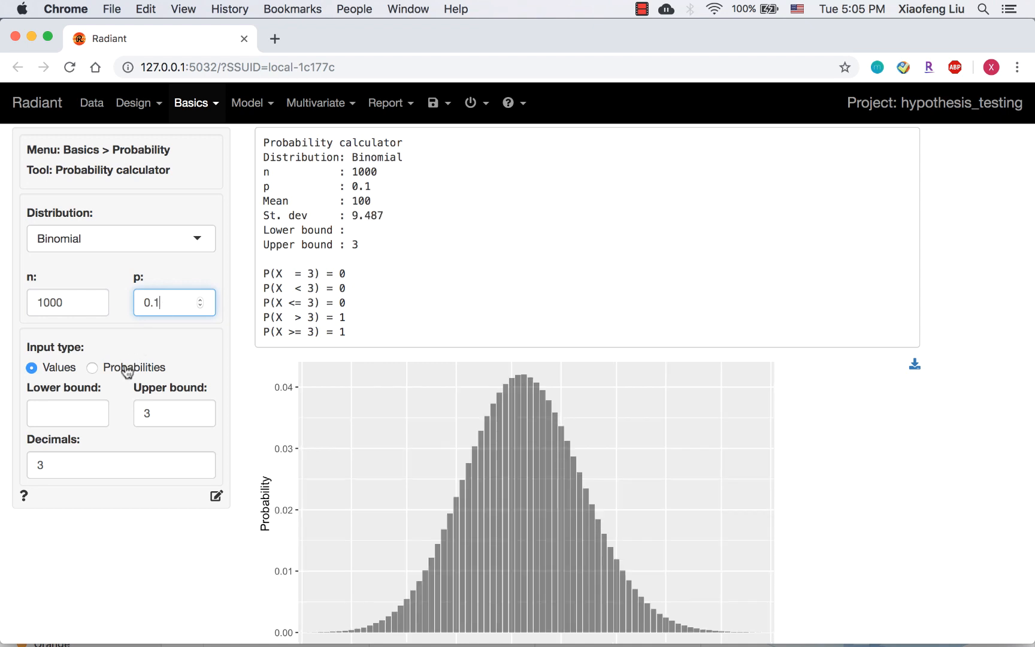
pyautogui.click(91, 368)
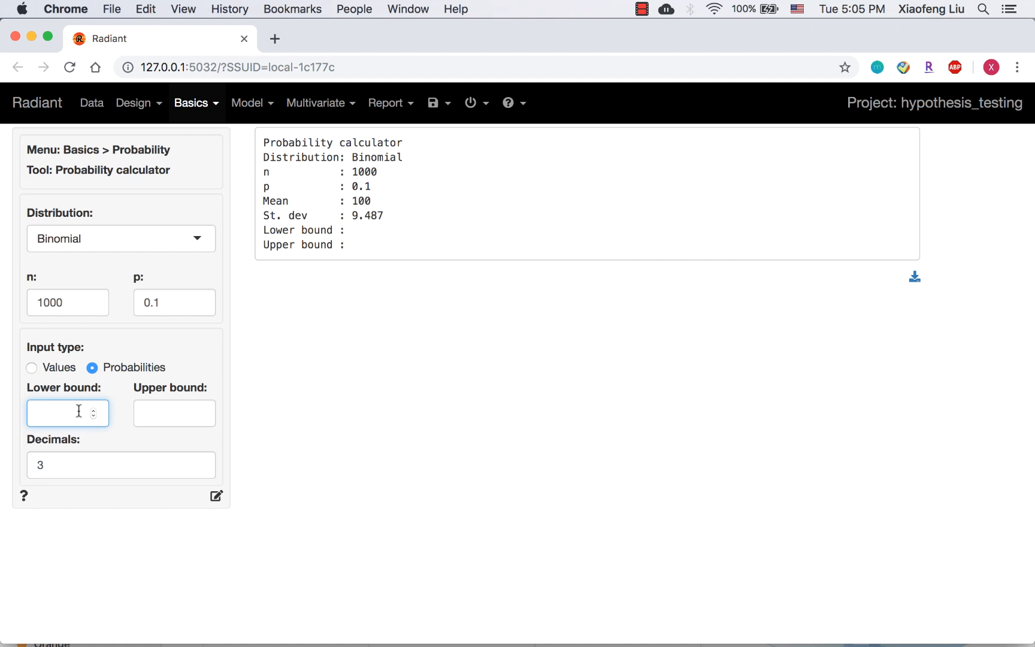
# Enter a lower-bound probability of 0.05 and highlight the resulting critical value 85.
pyautogui.write('0.05')
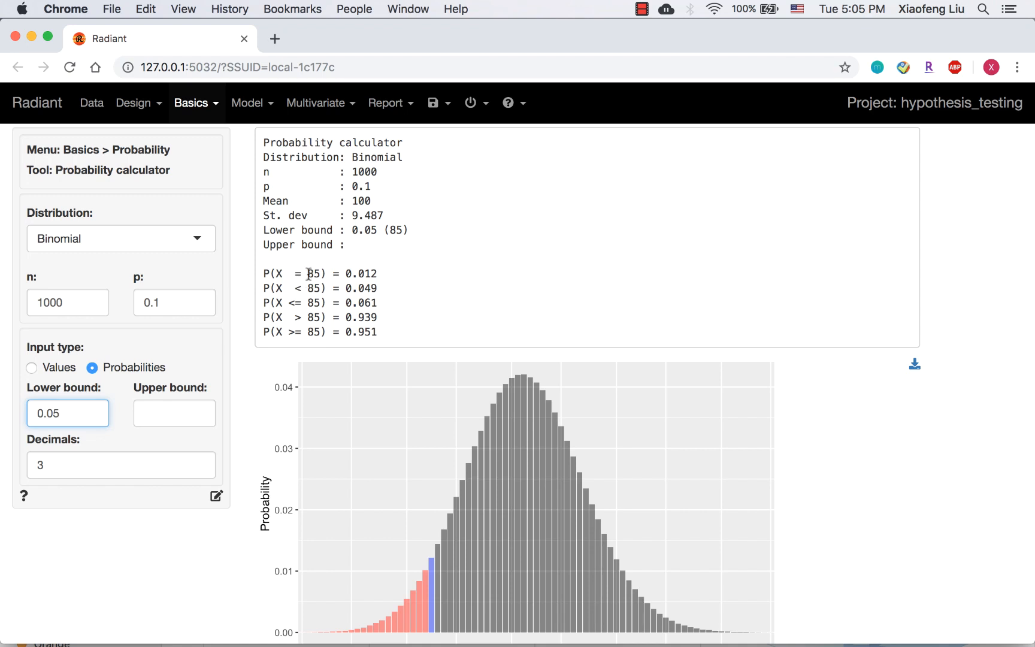
pyautogui.doubleClick(314, 331)
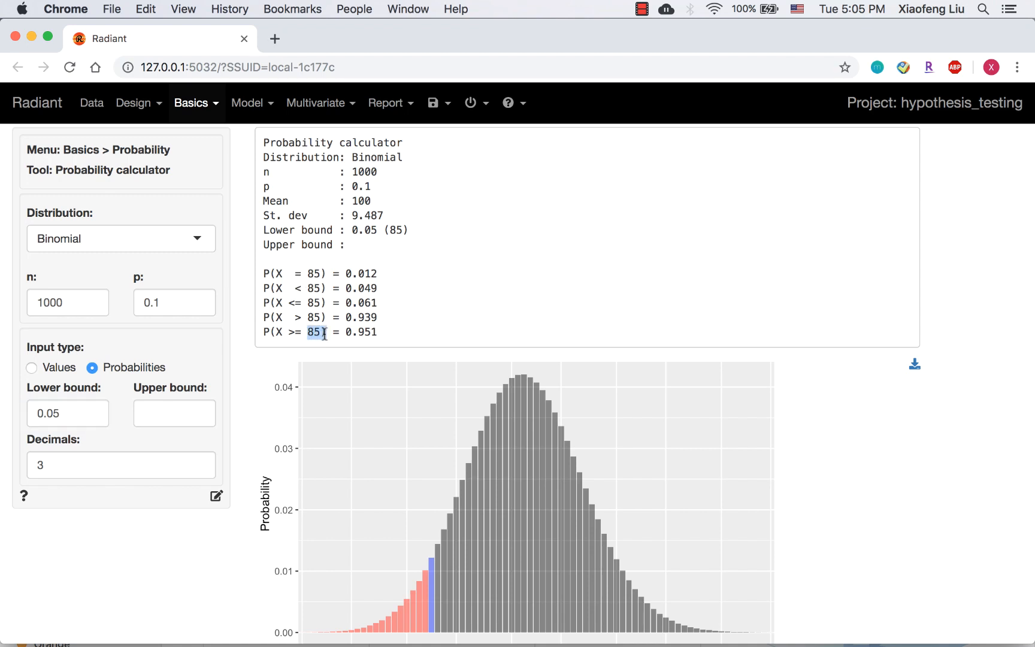
pyautogui.click(191, 103)
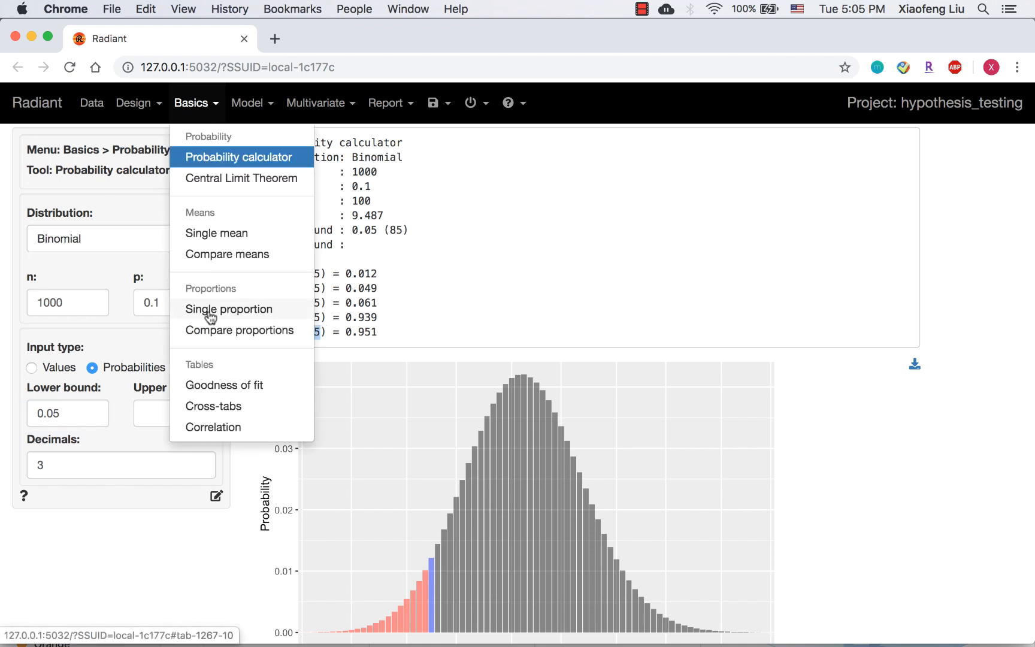
# Return to the single proportion test summary for consider showing p-value 0.249.
pyautogui.click(229, 309)
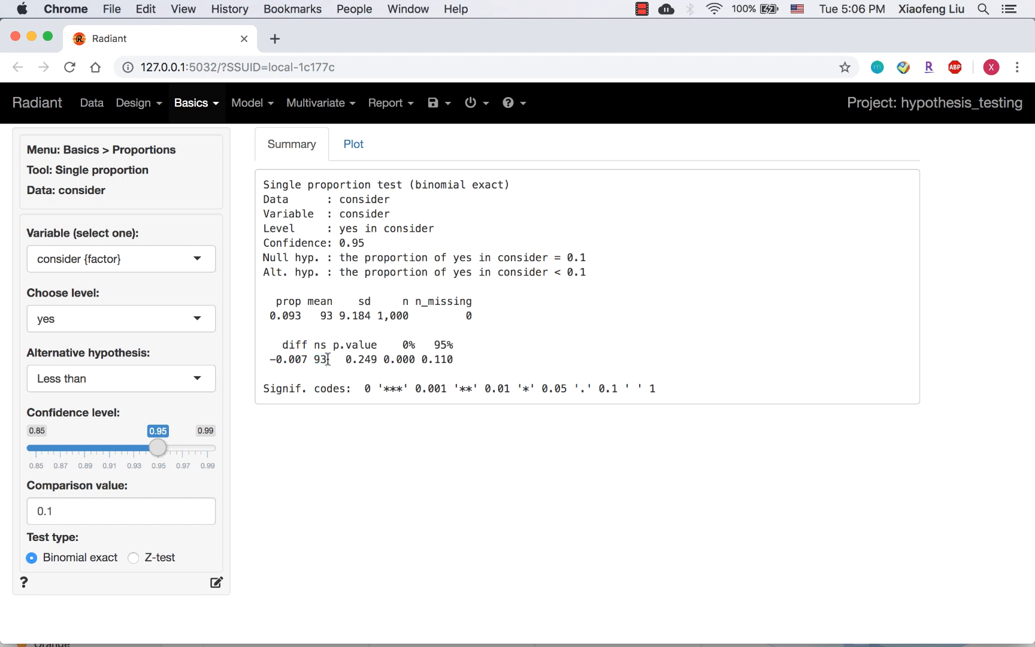
pyautogui.moveTo(584, 325)
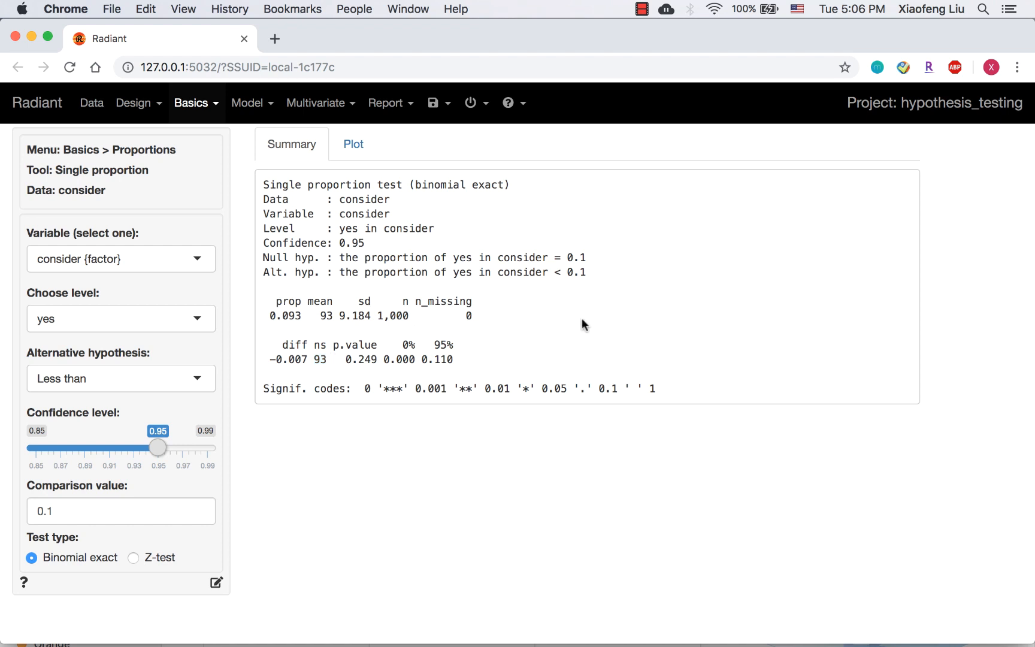